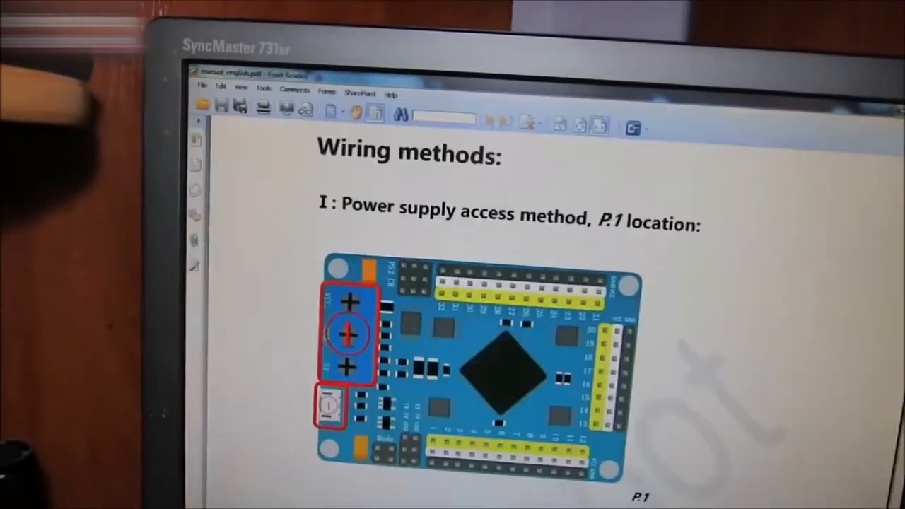
Scroll the manual to the 'Wiring methods: Power supply access method' page
scroll(up, 3)
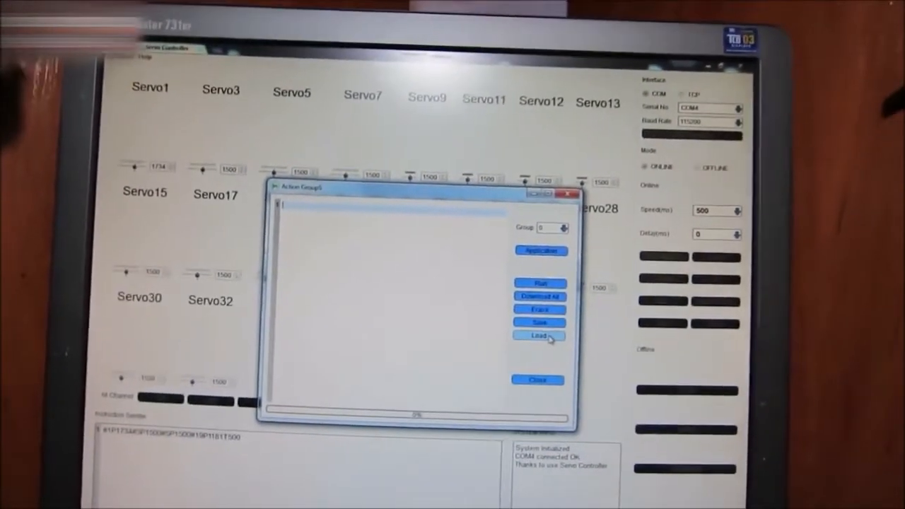
Bring up the file-open dialog from the Action Group window via Load
click(538, 335)
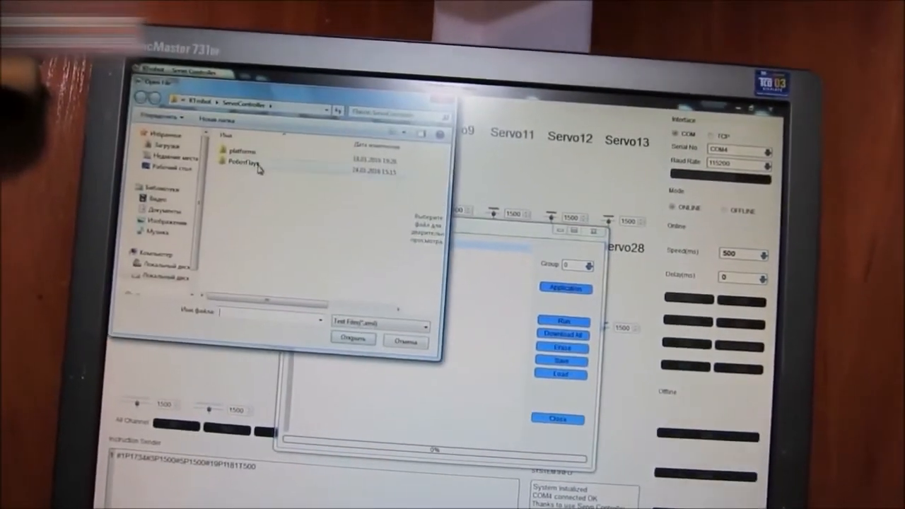